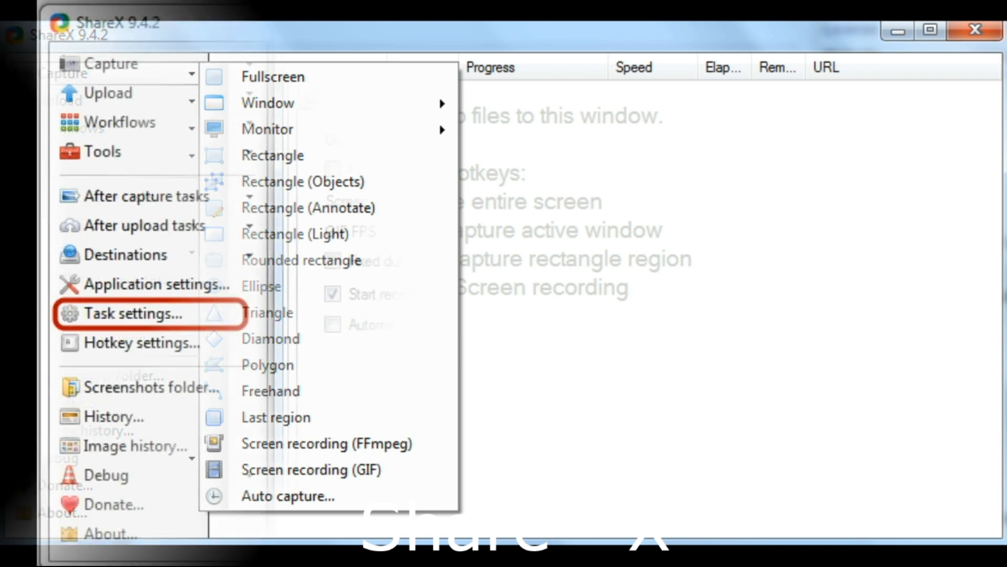
# Subscribe to the Touch and Fetch YouTube channel, bringing up the sign-in prompt.
pyautogui.click(132, 314)
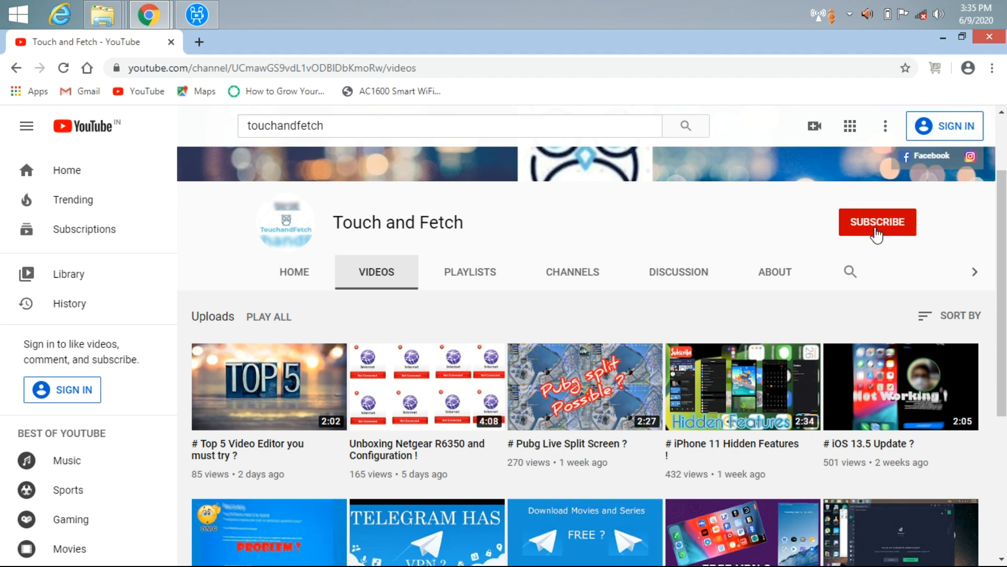
pyautogui.click(877, 223)
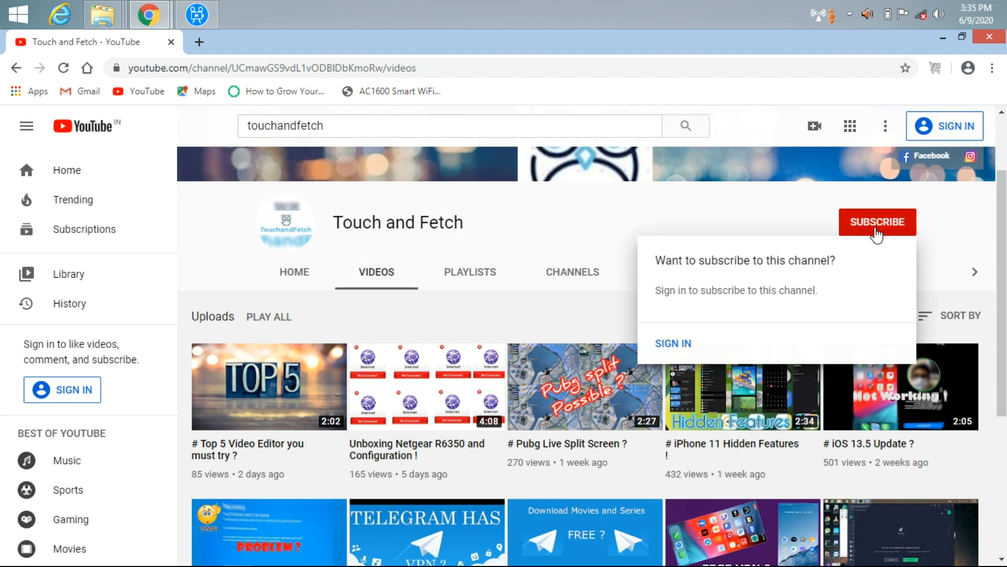